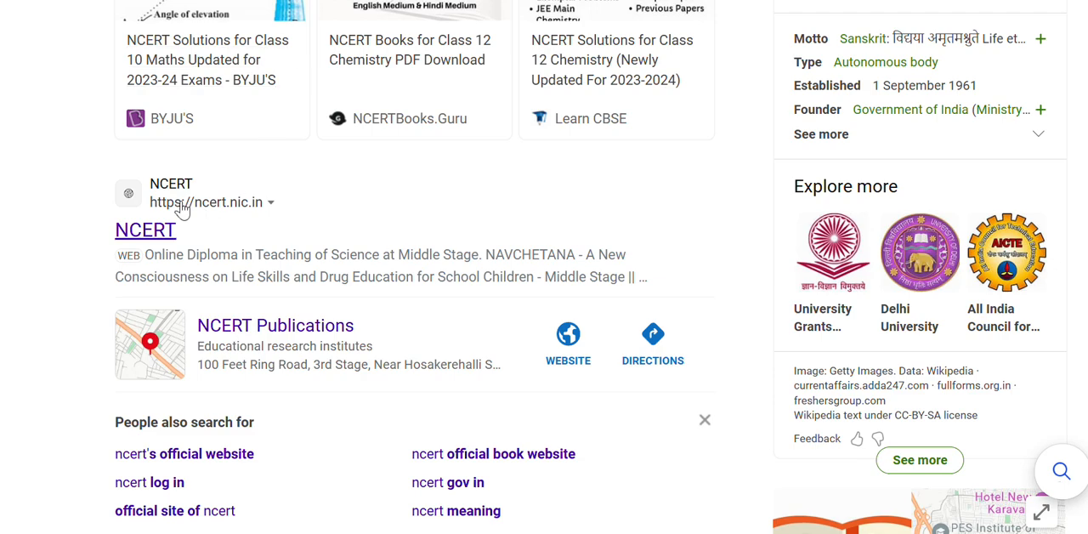
mouse_move(152, 246)
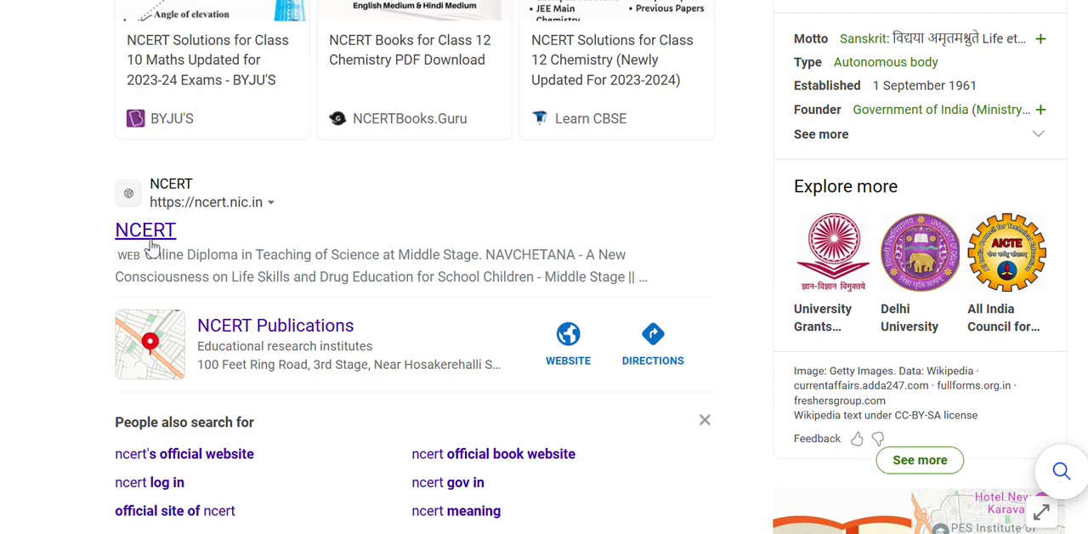
Go to the official NCERT website from the search results and show its Publication menu
click(146, 230)
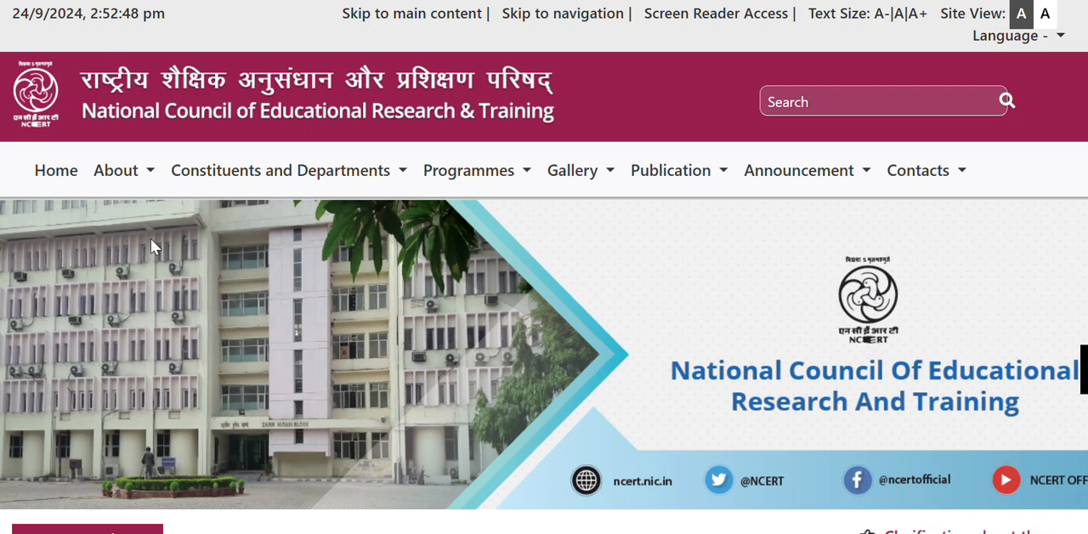
mouse_move(663, 144)
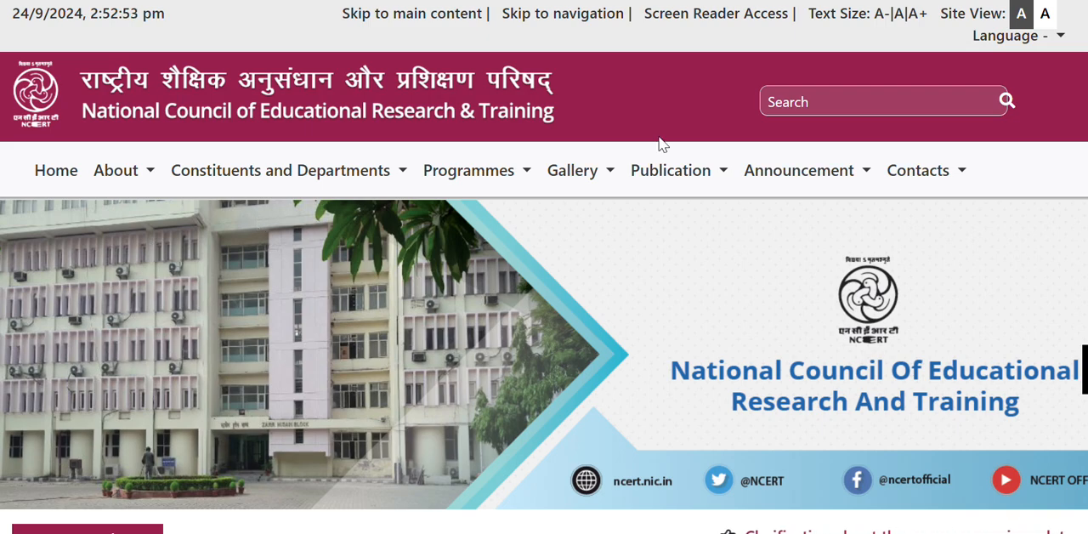
click(670, 170)
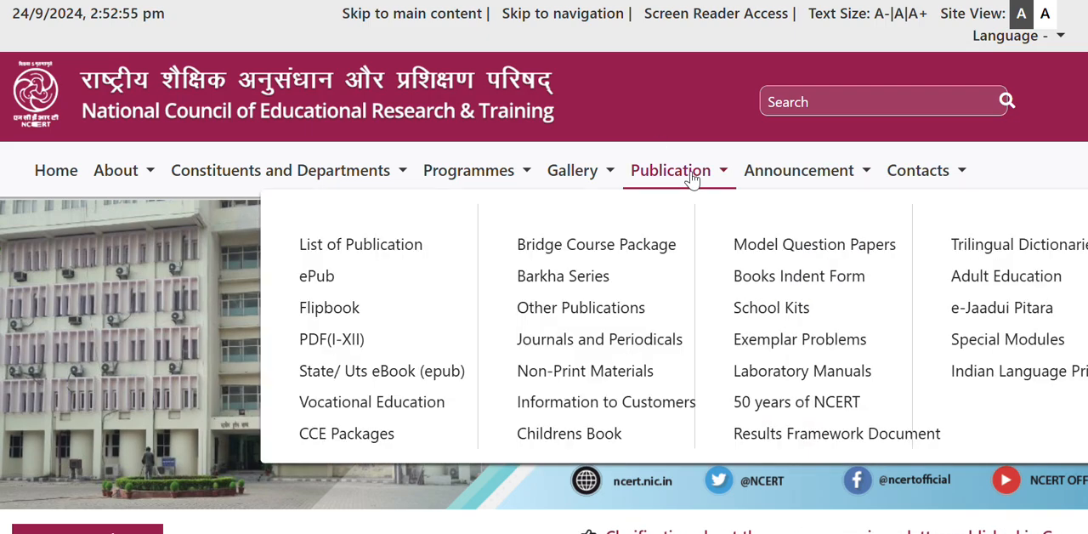
mouse_move(332, 340)
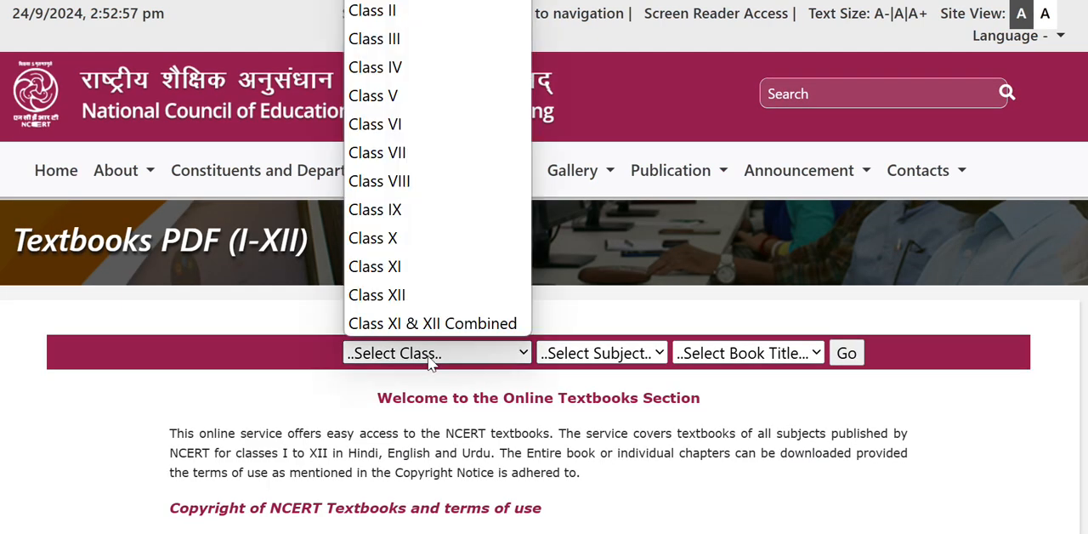
mouse_move(439, 124)
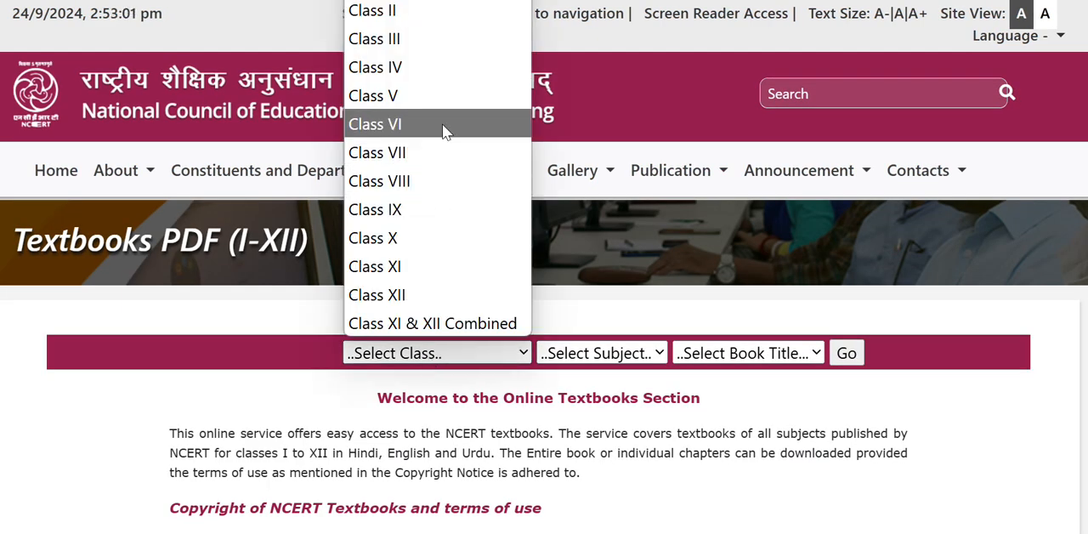
Select Class VI, Mathematics, Ganita Prakash in the textbook dropdowns and load the book page
click(374, 124)
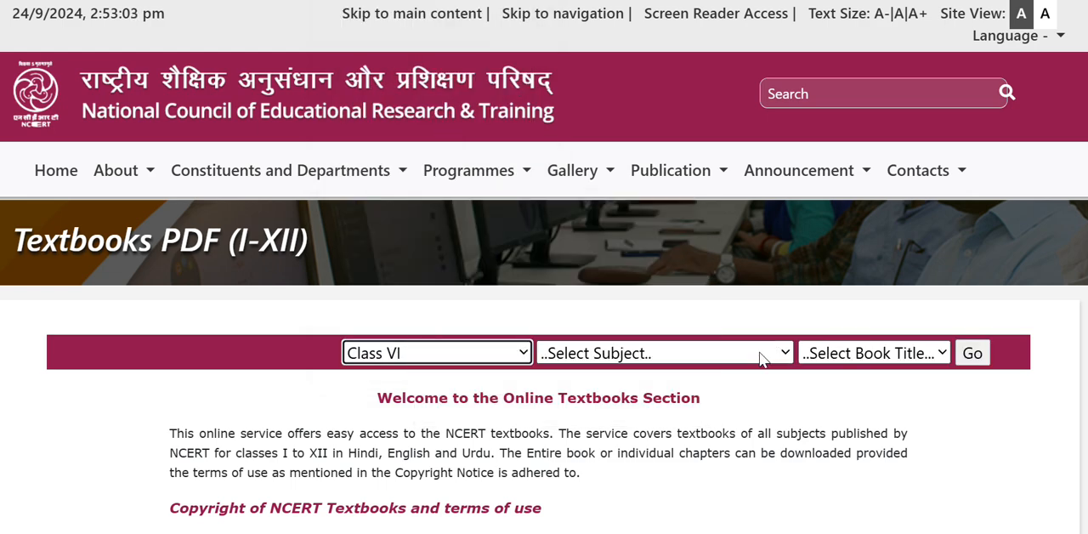
click(664, 352)
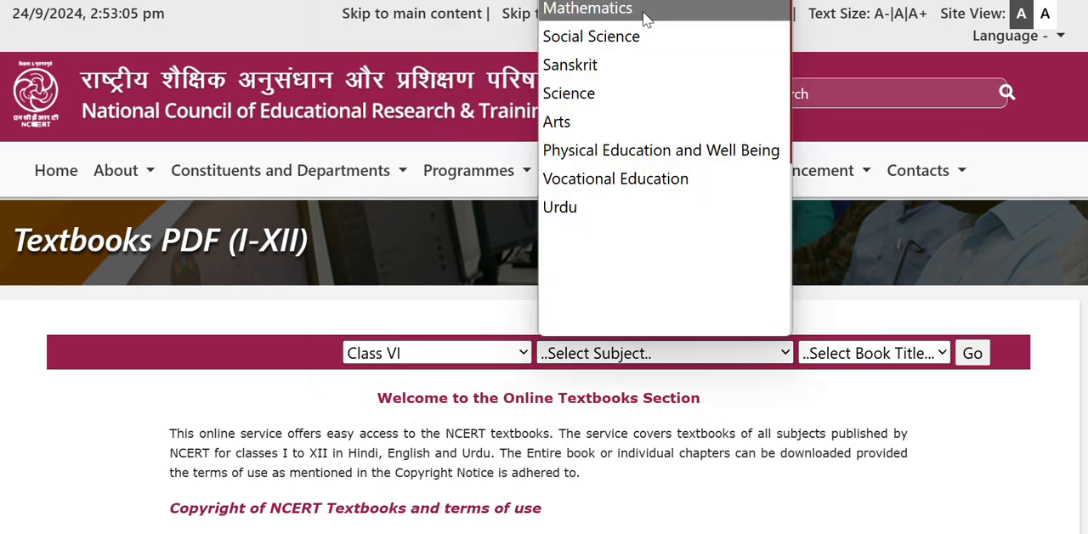
click(589, 9)
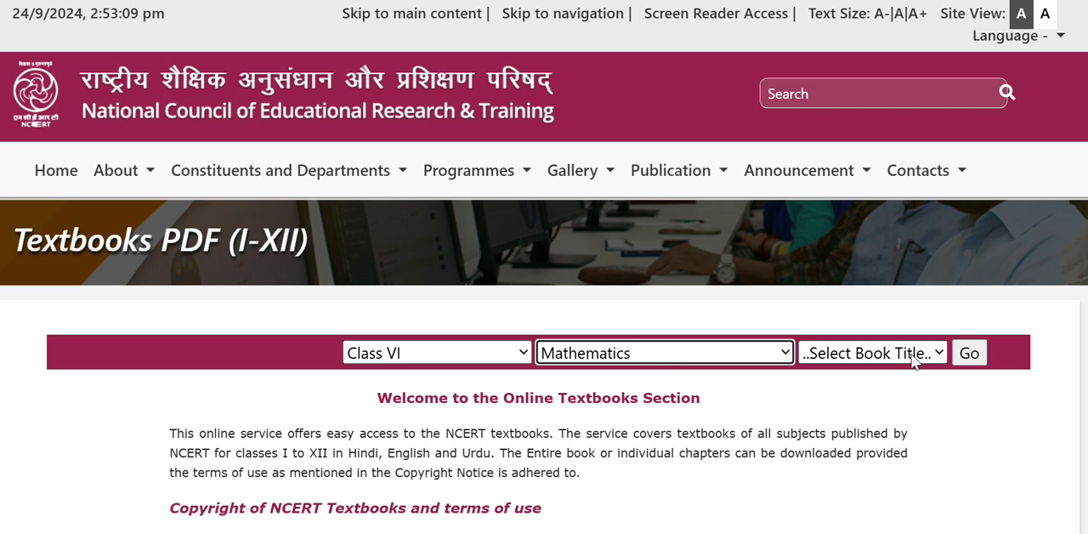
click(870, 352)
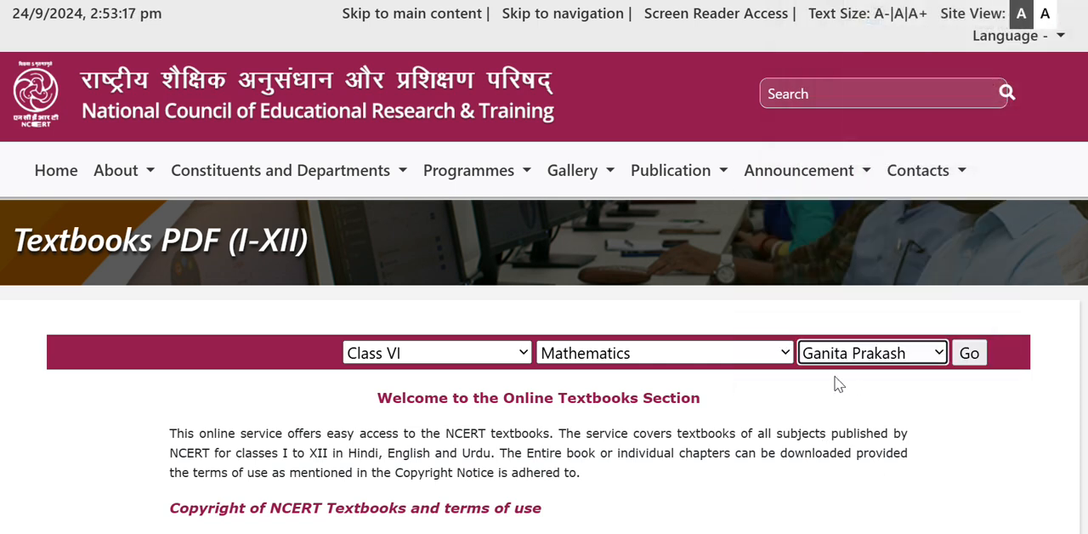
click(969, 352)
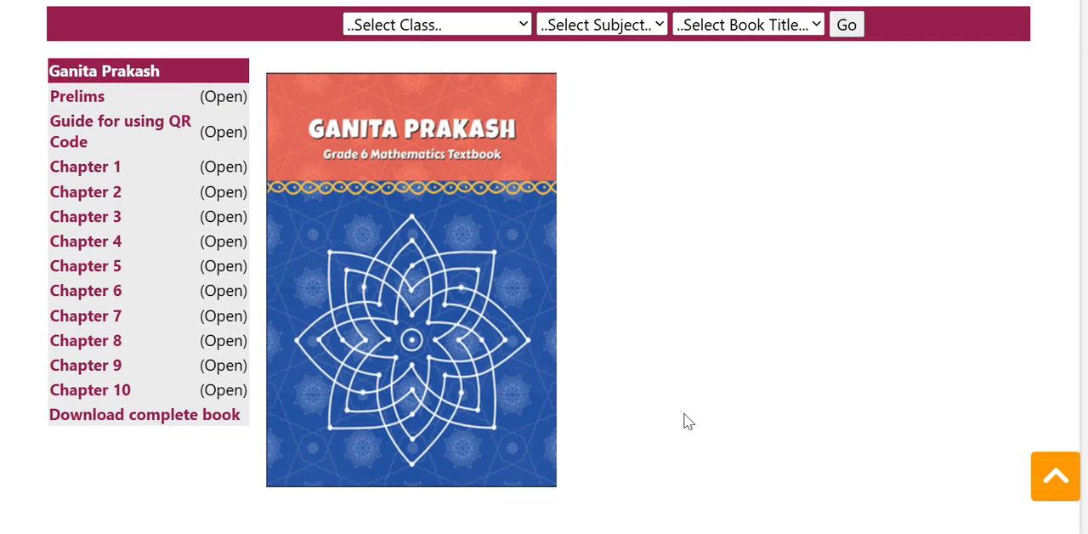
mouse_move(192, 299)
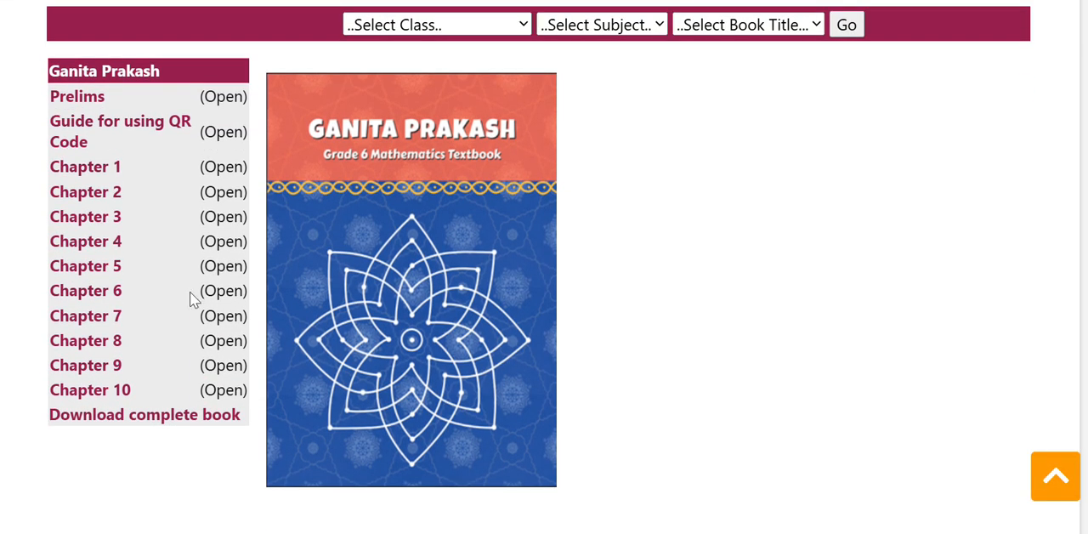
mouse_move(119, 414)
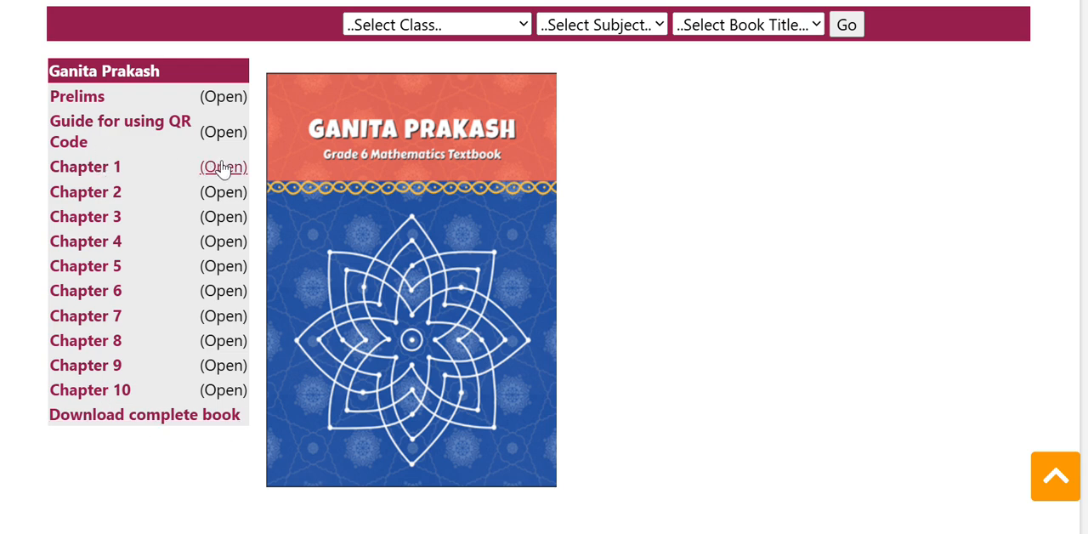
Load the Chapter 1 entry of Ganita Prakash and bring the book's Contents page into view
click(223, 167)
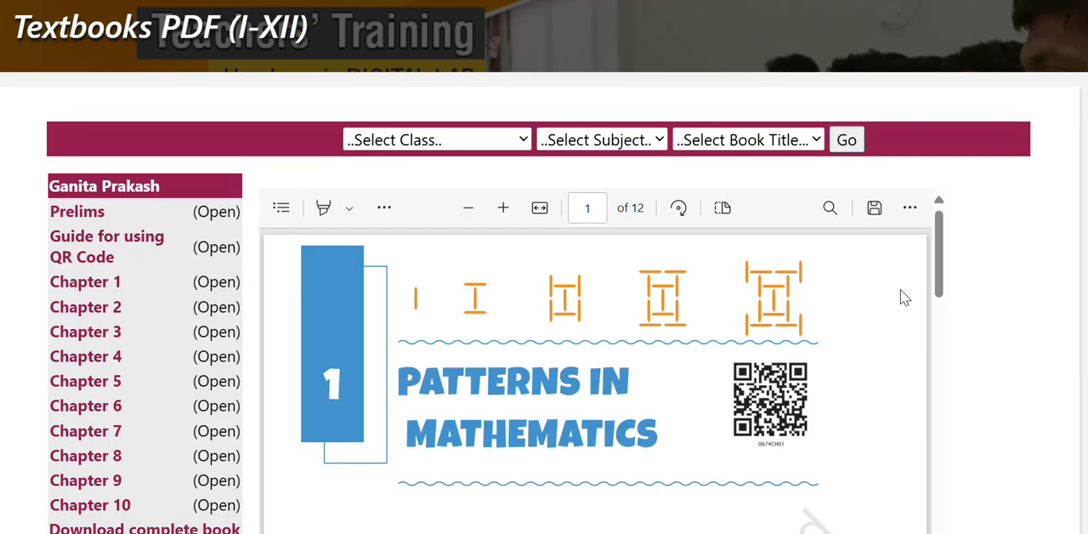
scroll(down, 3)
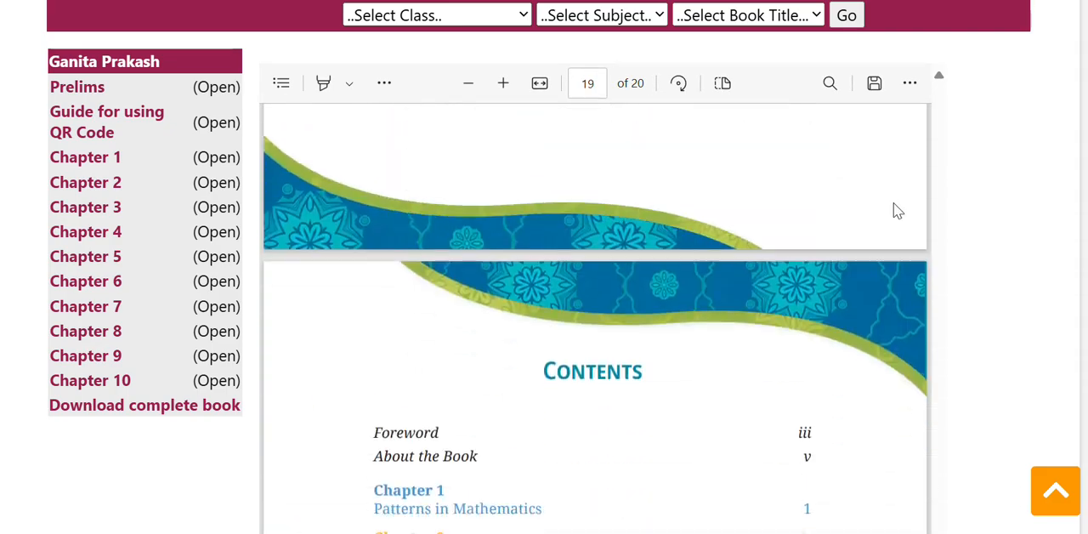
Scroll the Contents page to the chapter list from Patterns in Mathematics through Fractions
scroll(down, 3)
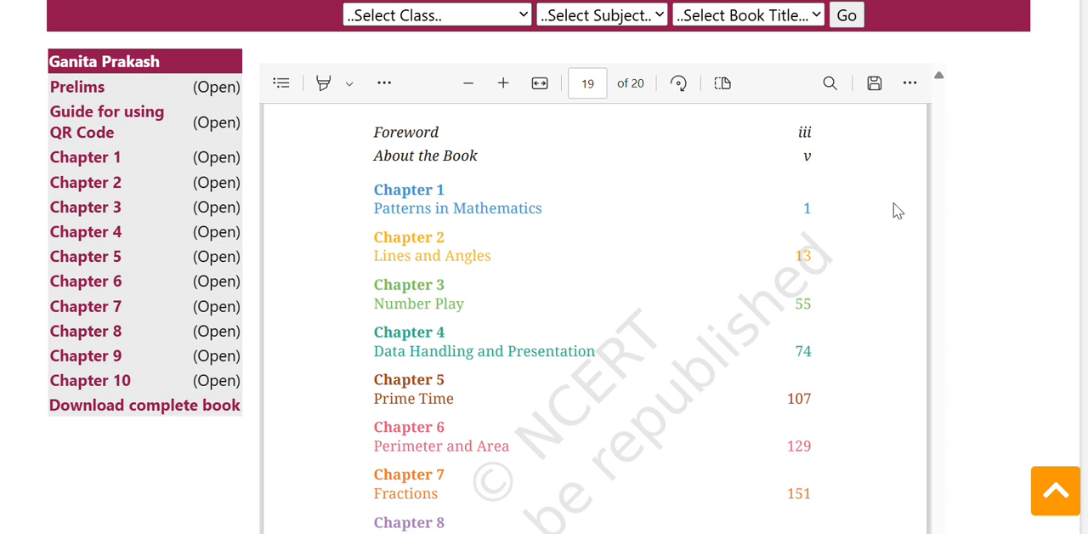
mouse_move(477, 245)
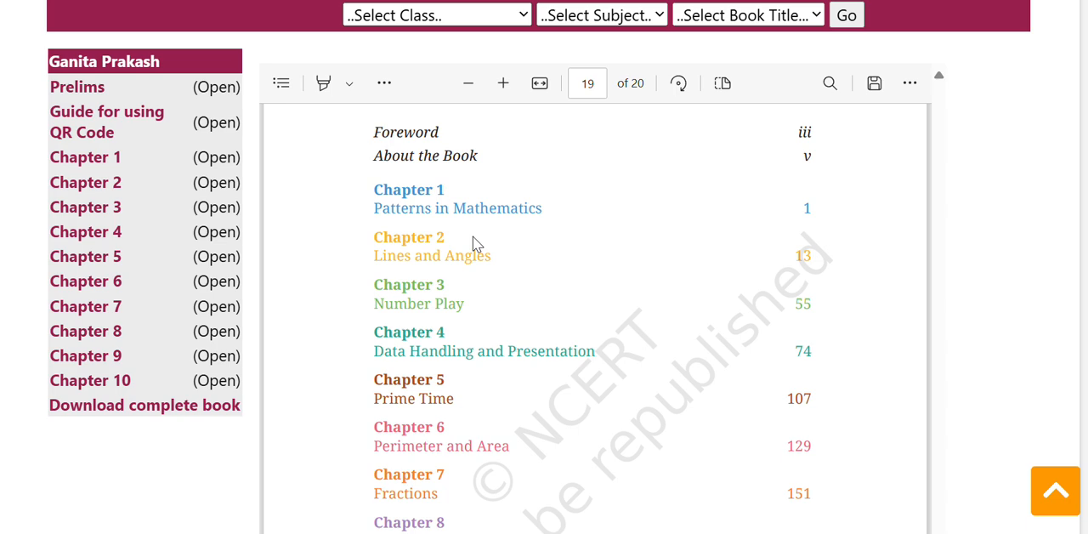
mouse_move(432, 211)
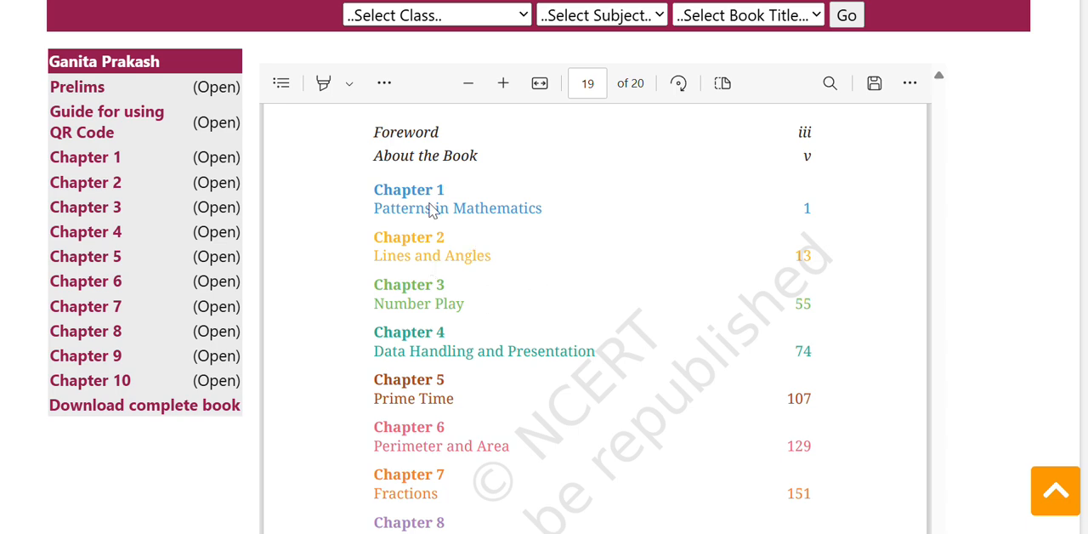
Scroll the Contents through all ten chapters, ending with The Other Side of Zero and Learning Material Sheets
scroll(down, 3)
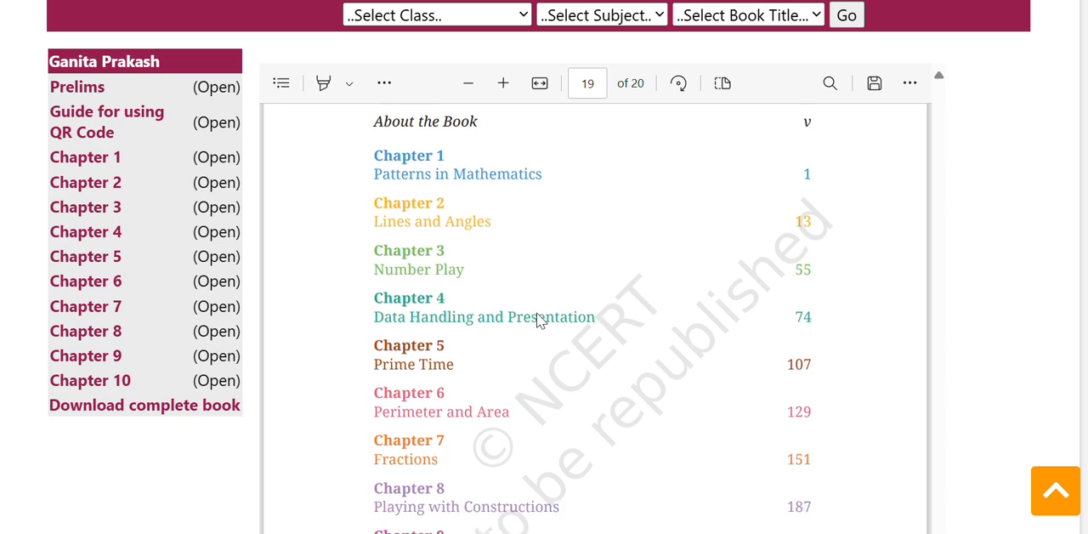
mouse_move(449, 197)
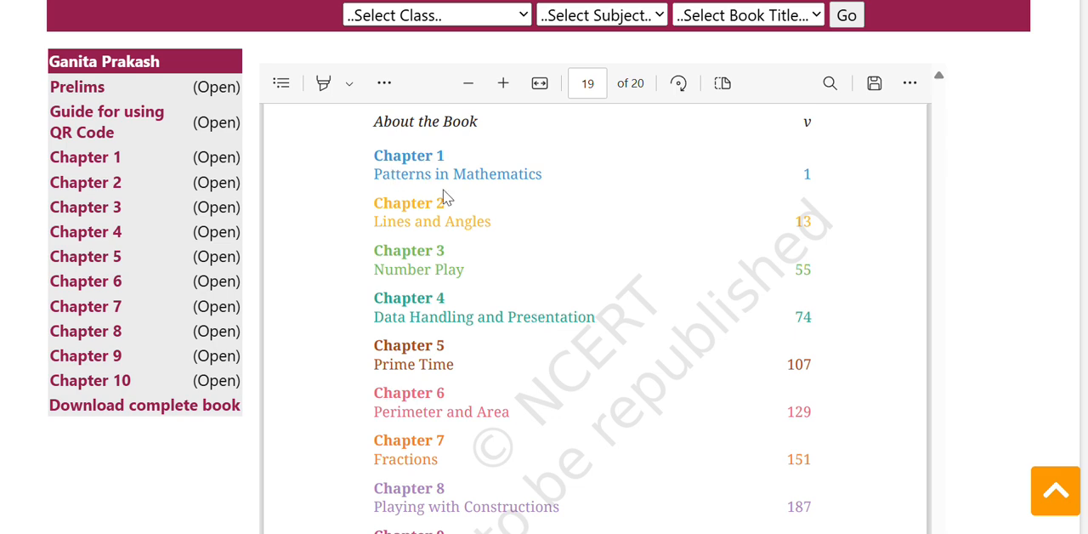
mouse_move(485, 210)
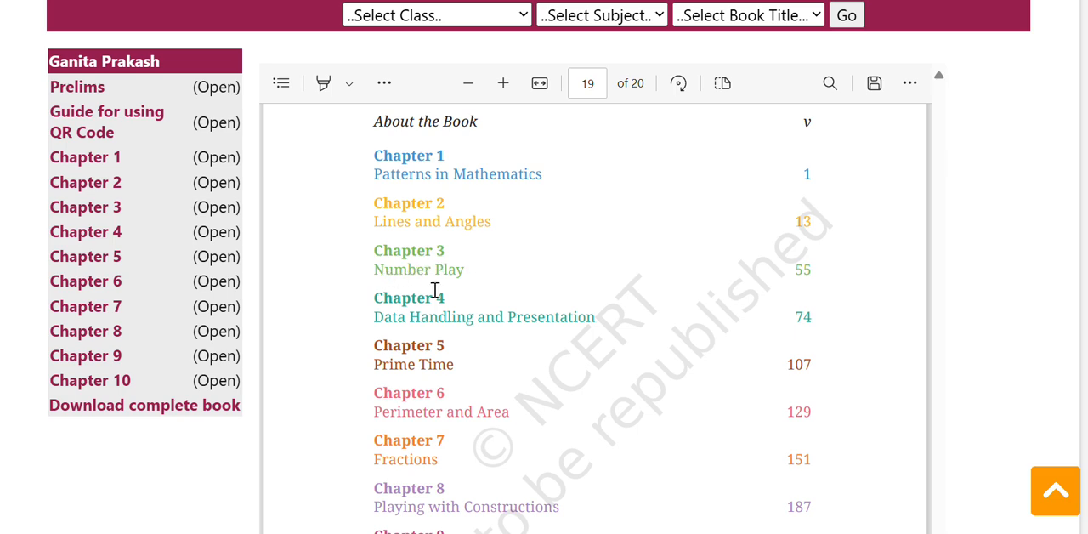
scroll(down, 3)
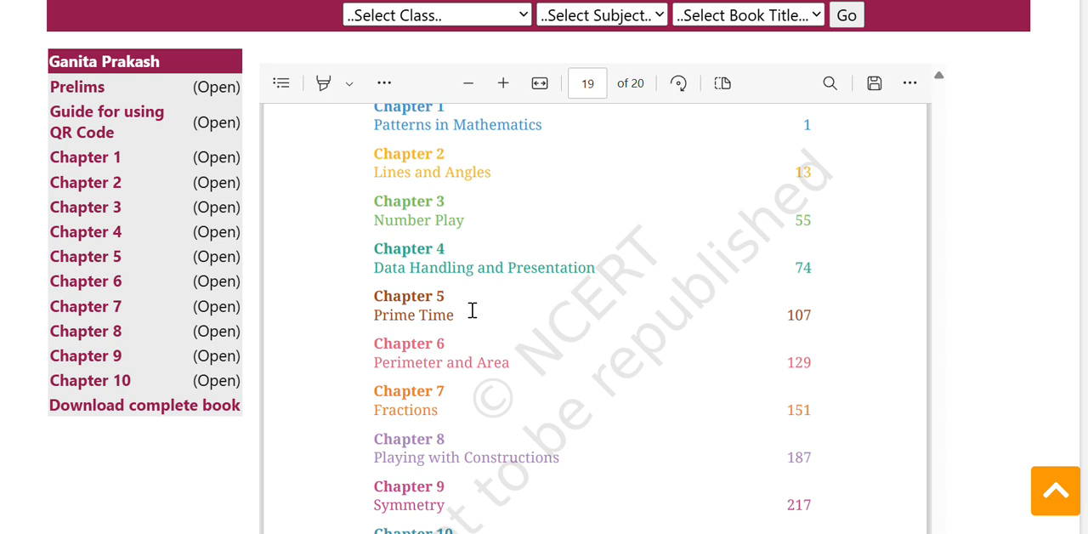
scroll(down, 3)
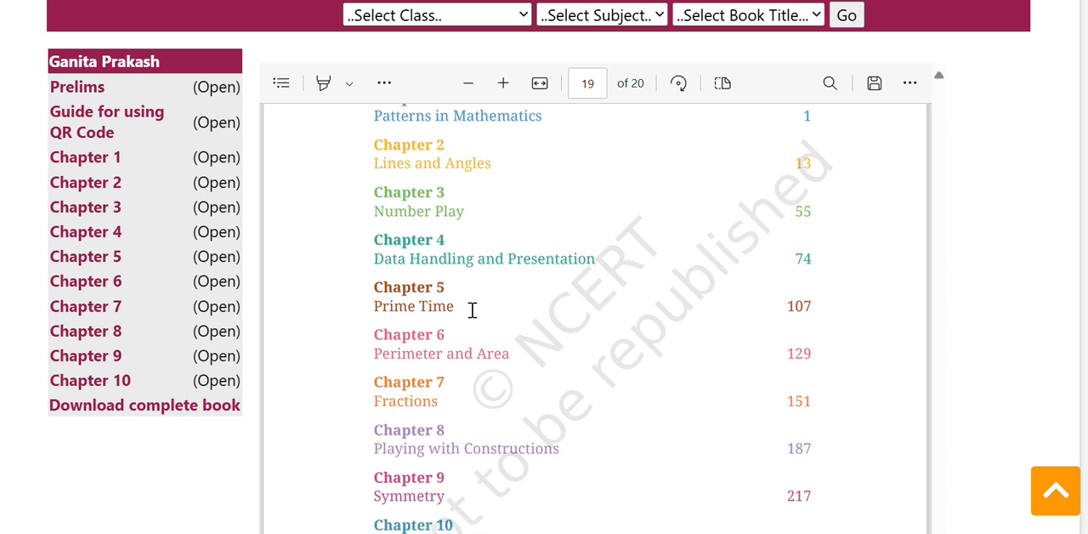
scroll(down, 3)
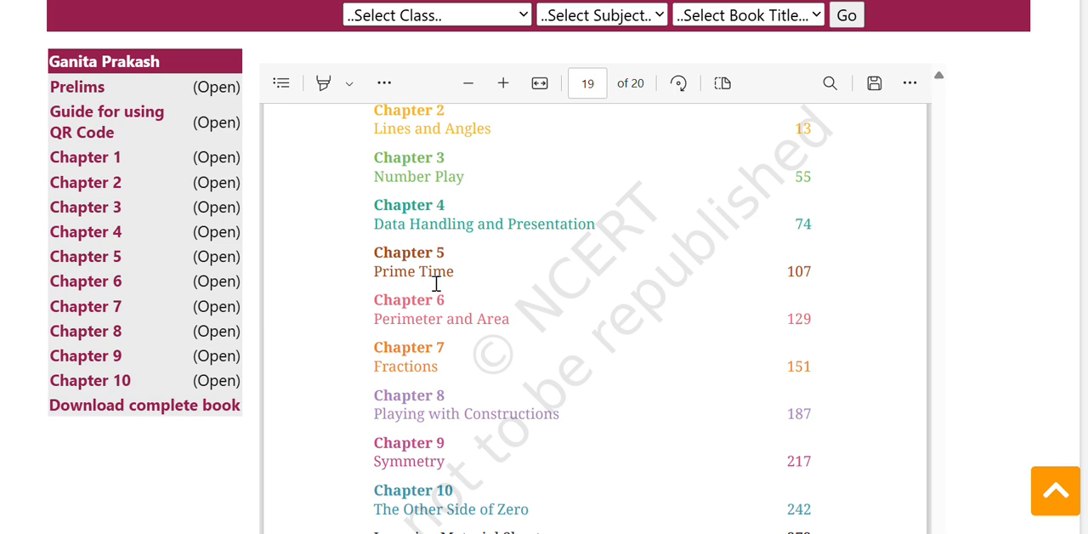
scroll(down, 3)
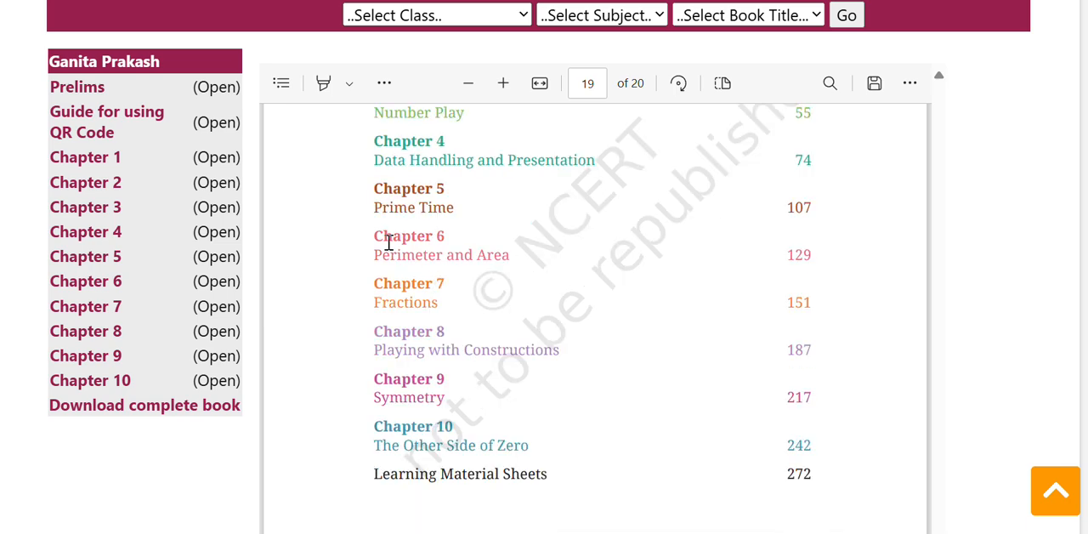
mouse_move(498, 262)
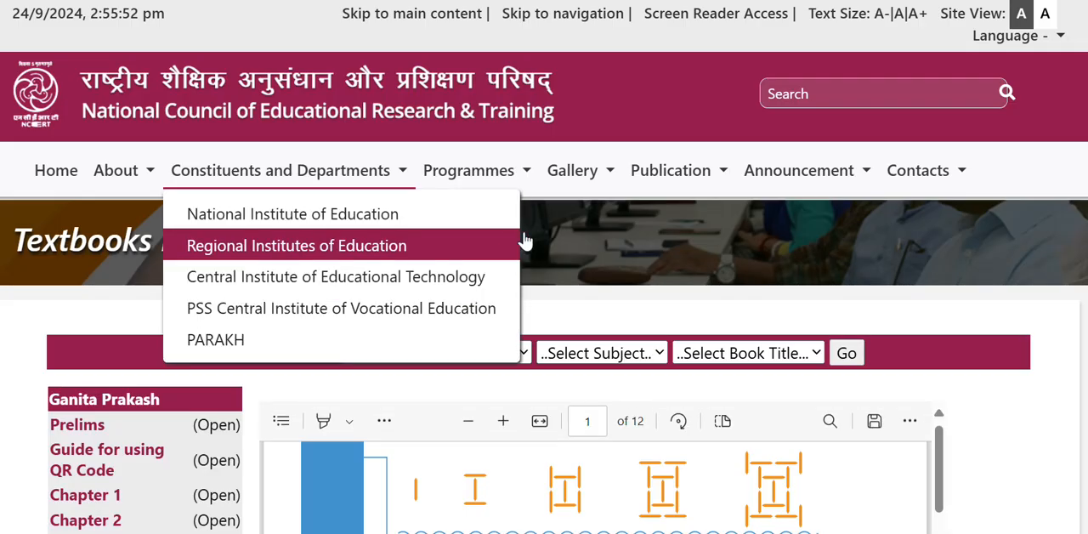
Read Chapter 1 from section 1.1 What is Mathematics down to the Figure it Out exercises
scroll(down, 3)
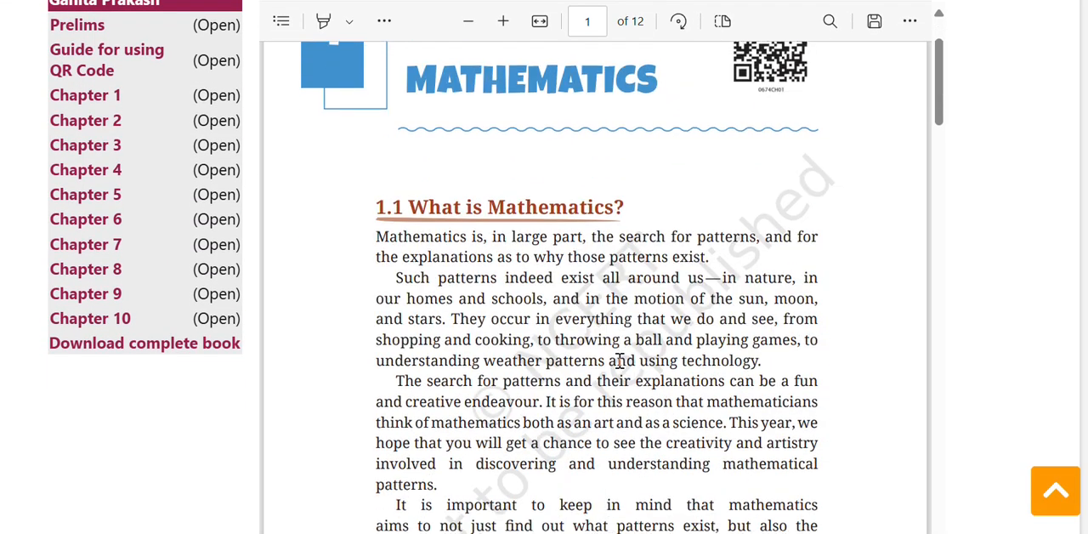
scroll(down, 3)
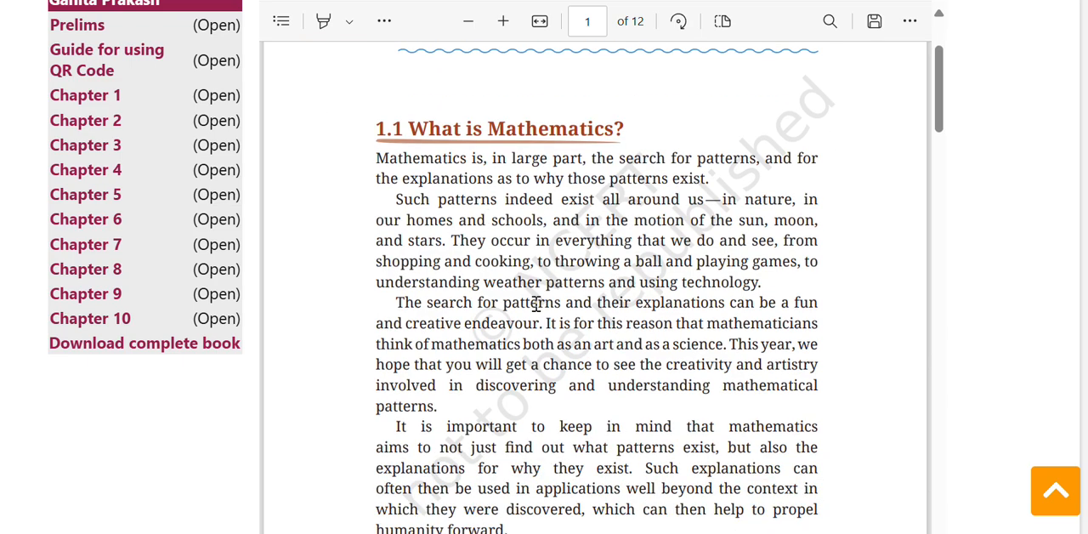
scroll(down, 3)
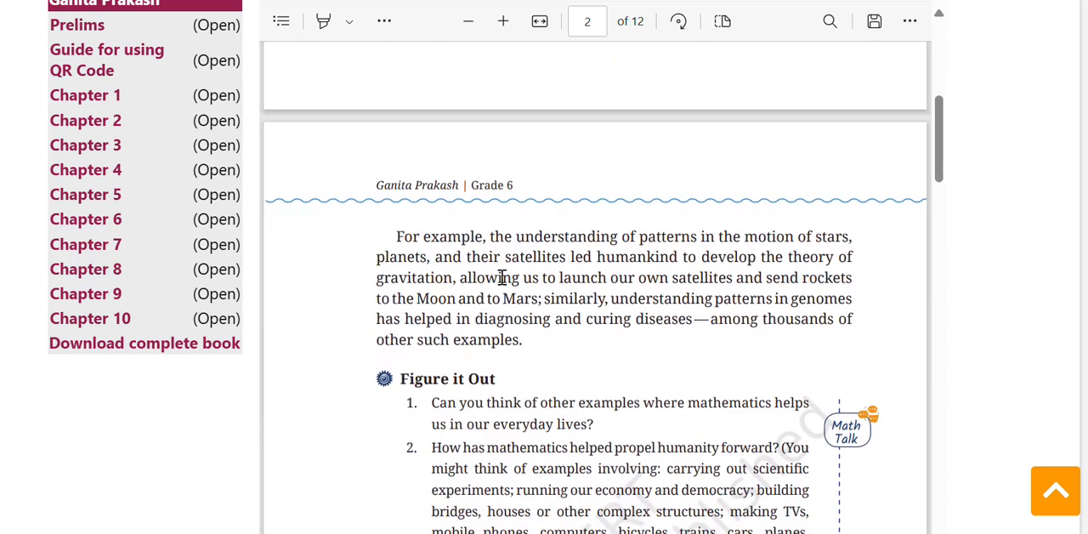
scroll(down, 3)
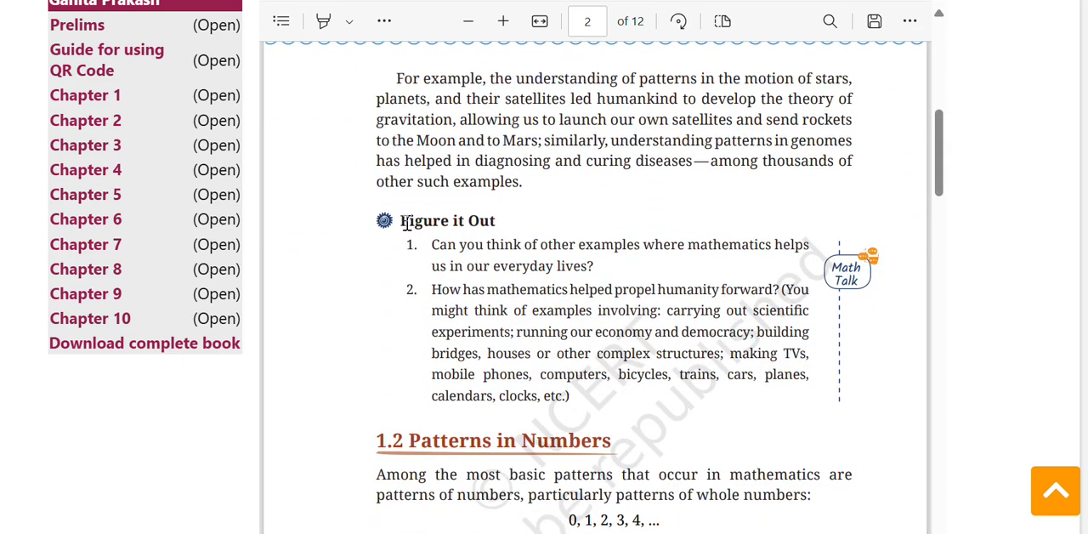
Highlight the Figure it Out heading and its second question, then continue into 1.2 Patterns in Numbers
double_click(447, 221)
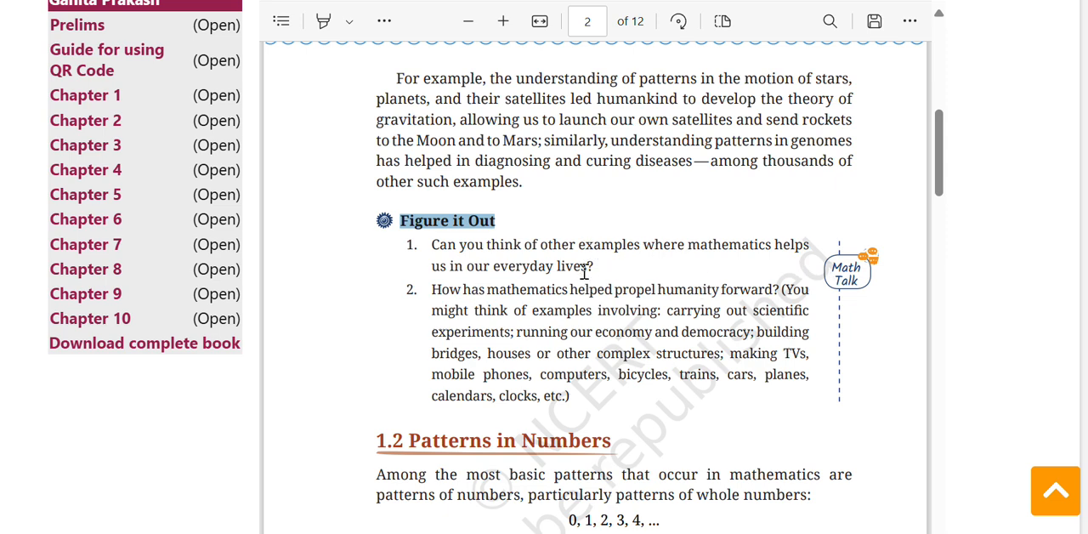
drag(456, 245, 593, 266)
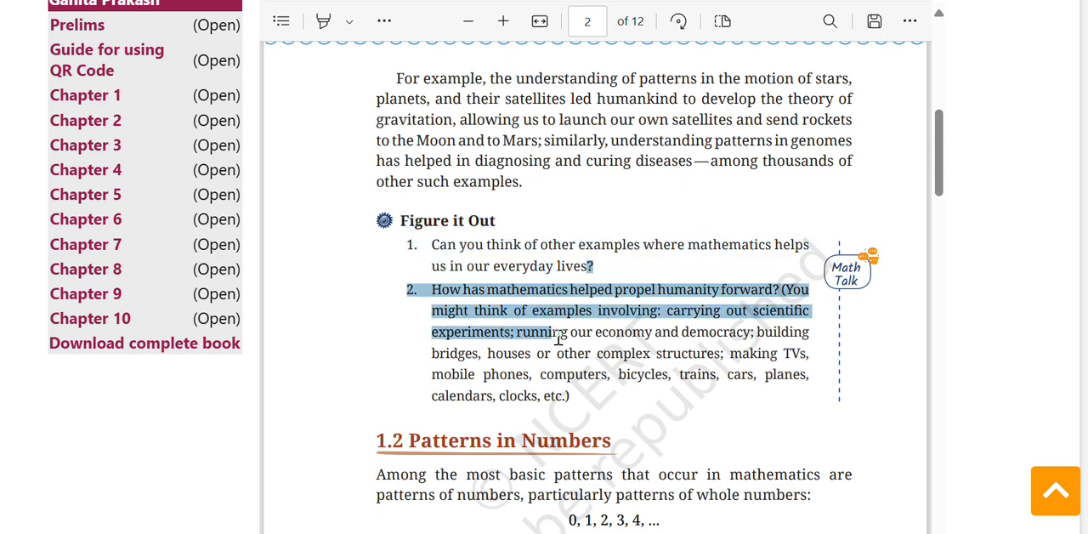
scroll(down, 3)
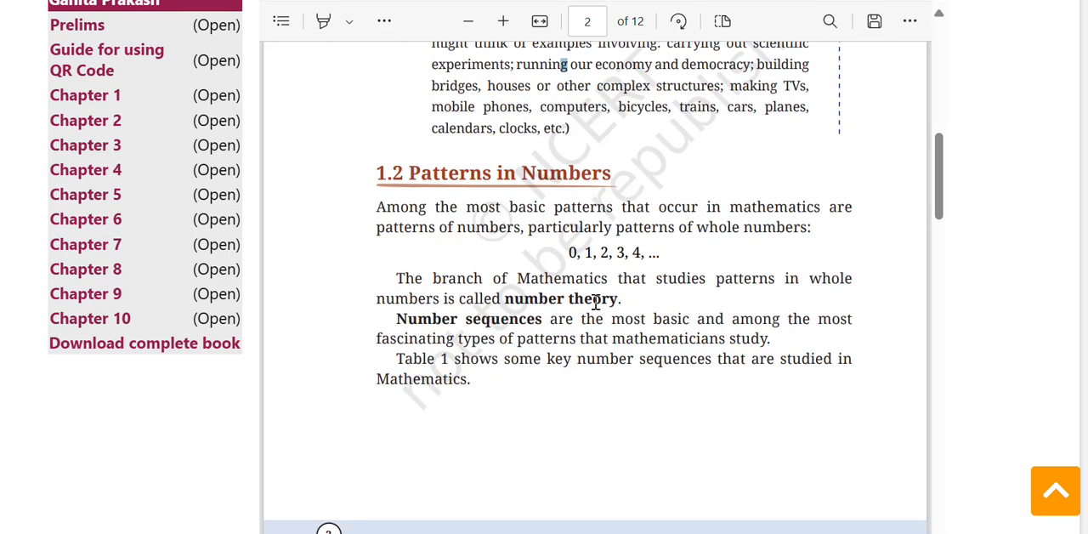
scroll(down, 3)
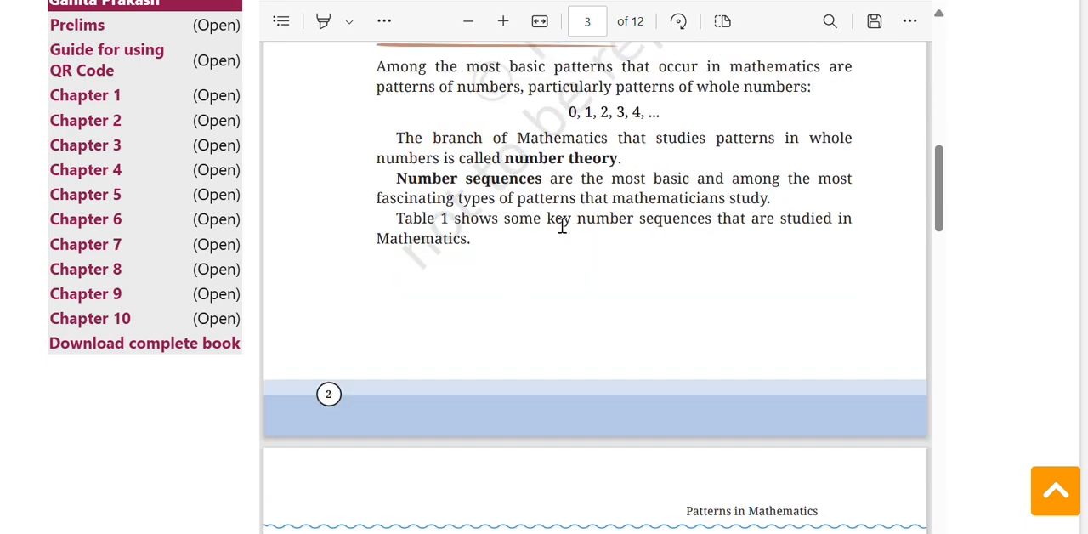
Read Chapter 1 through Table 1 and Table 2 of number sequences
scroll(down, 3)
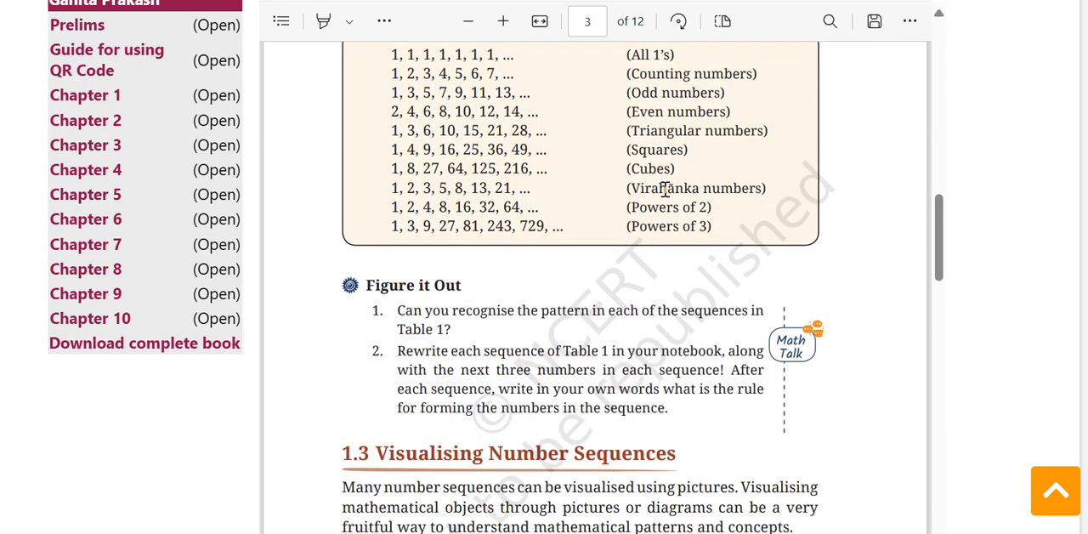
scroll(down, 3)
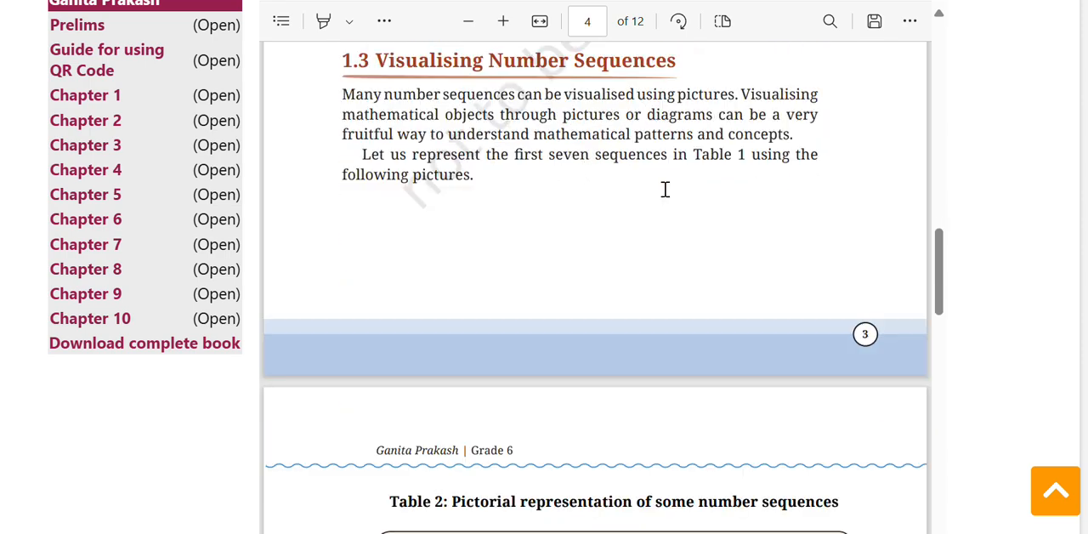
scroll(down, 3)
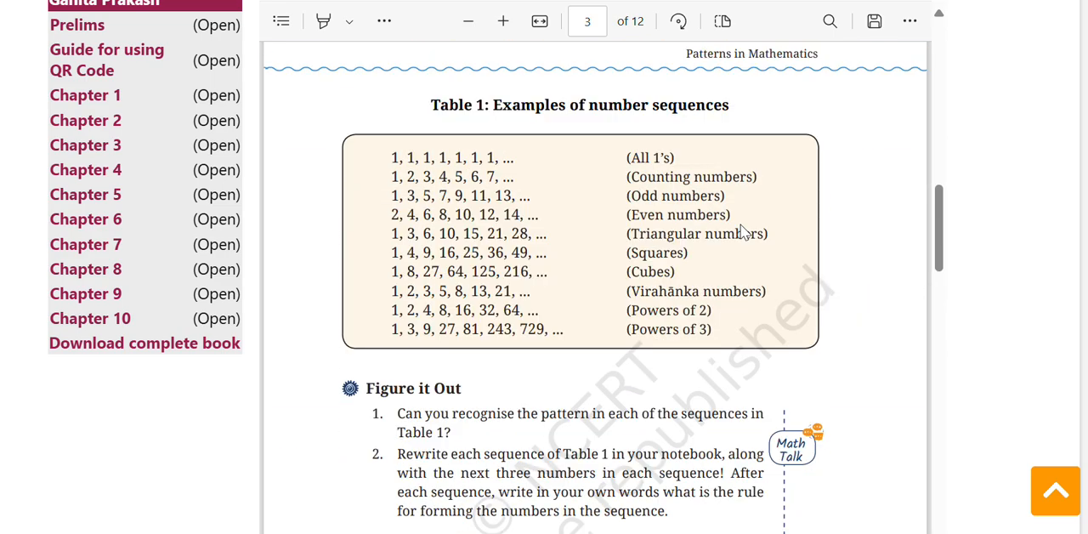
click(503, 20)
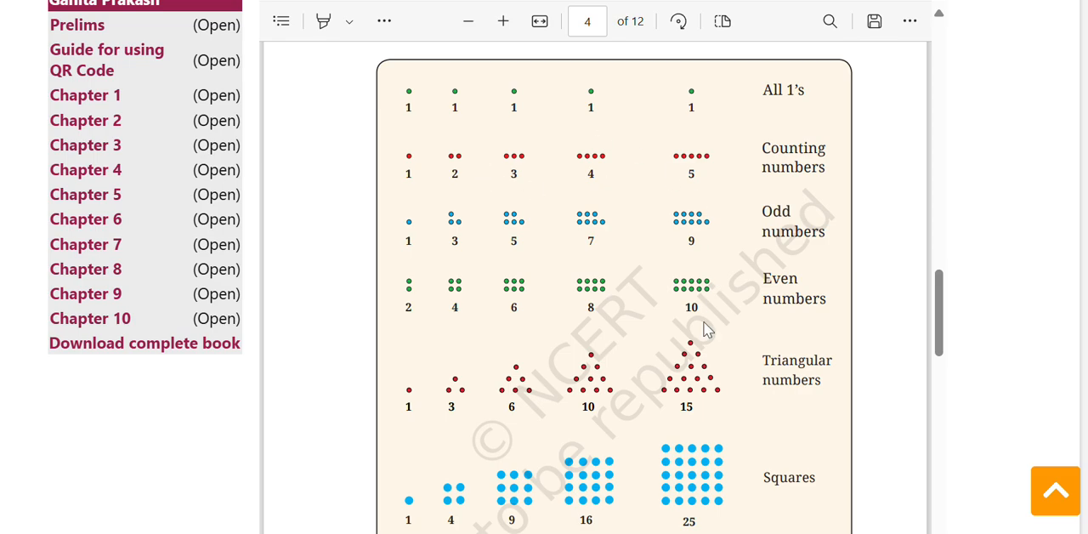
scroll(down, 3)
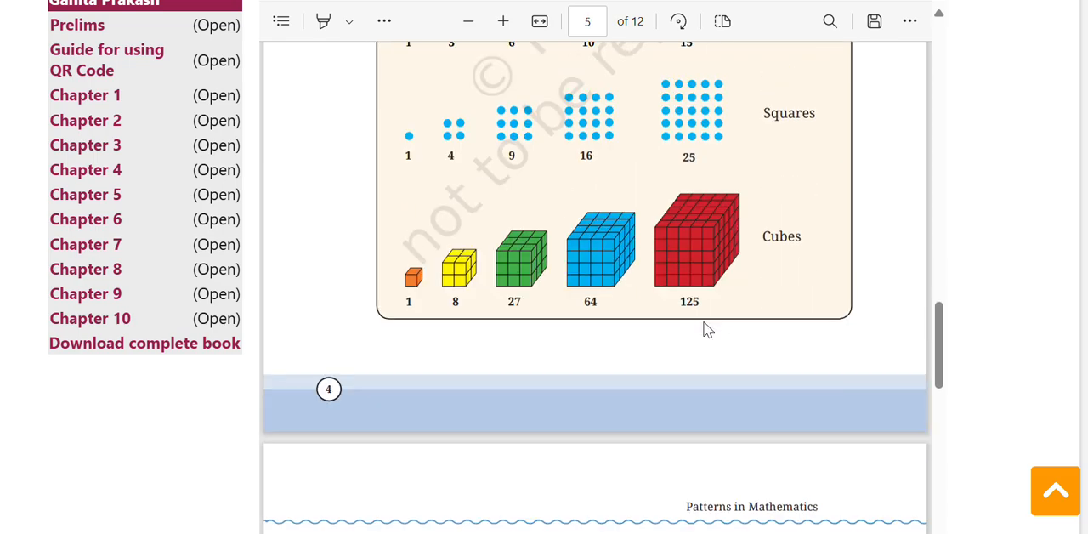
Continue past Visualising Number Sequences and the exercises to section 1.5 Patterns in Shapes on page 9
scroll(down, 3)
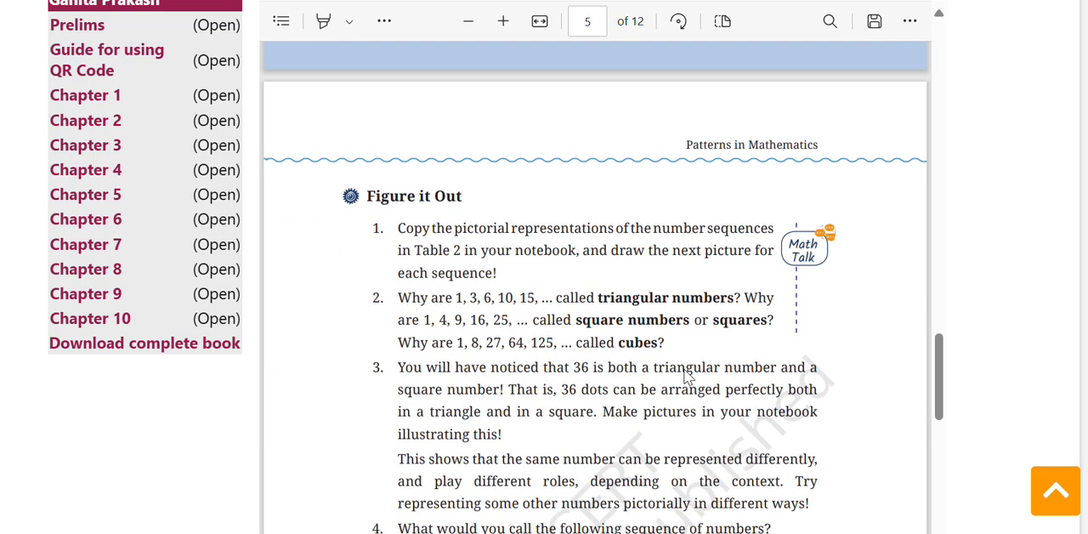
scroll(down, 3)
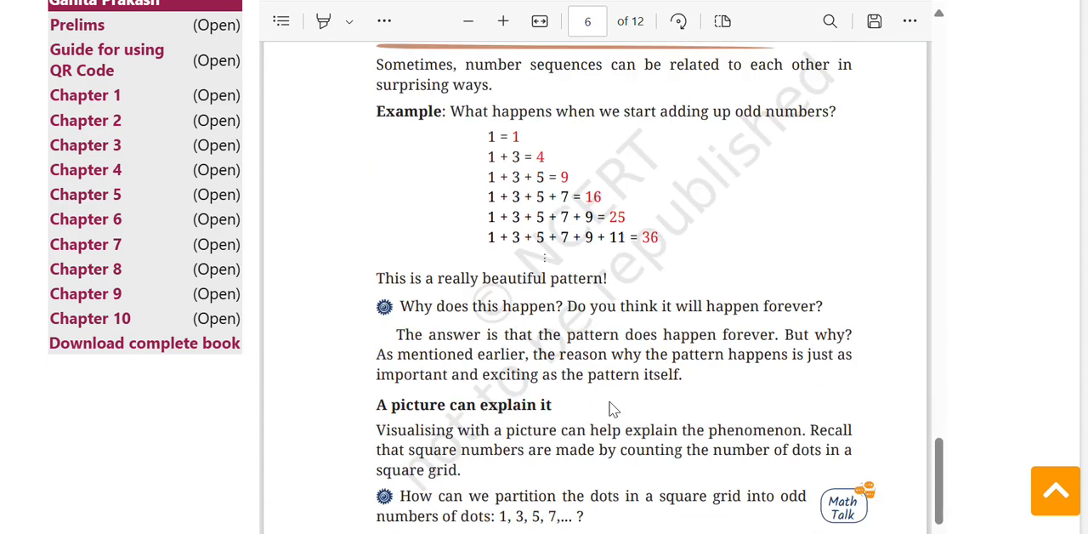
scroll(down, 3)
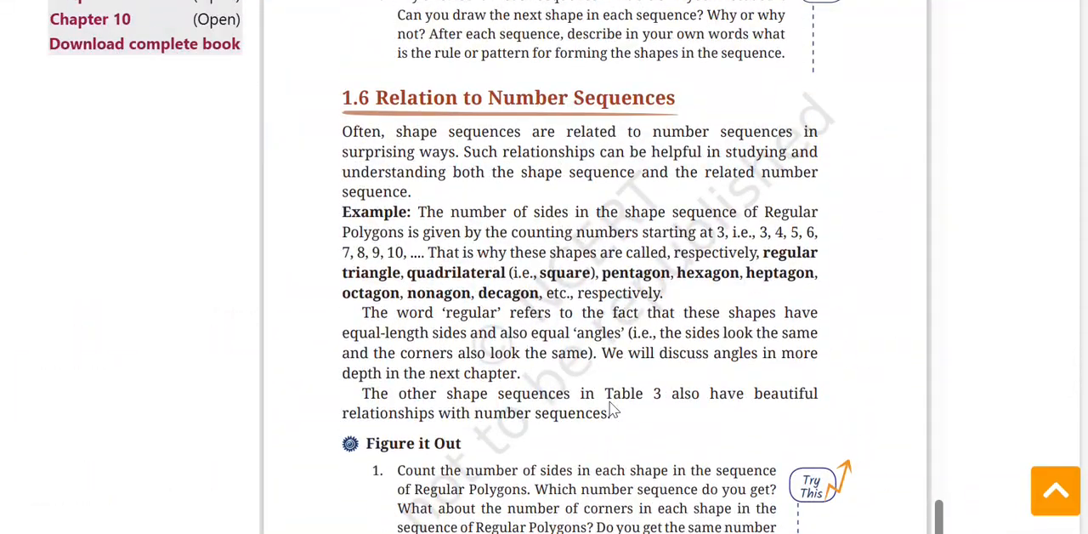
scroll(down, 3)
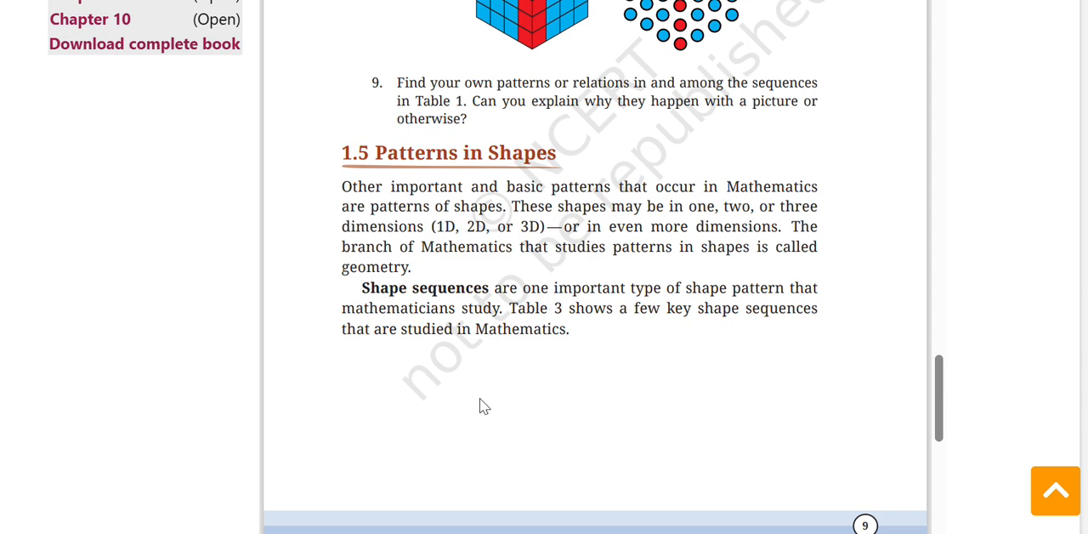
mouse_move(602, 114)
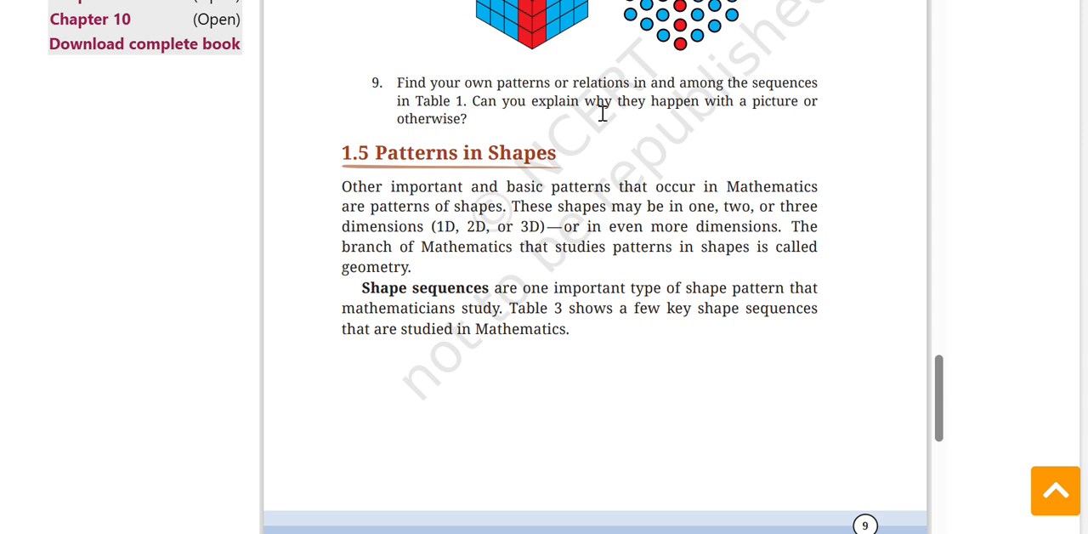